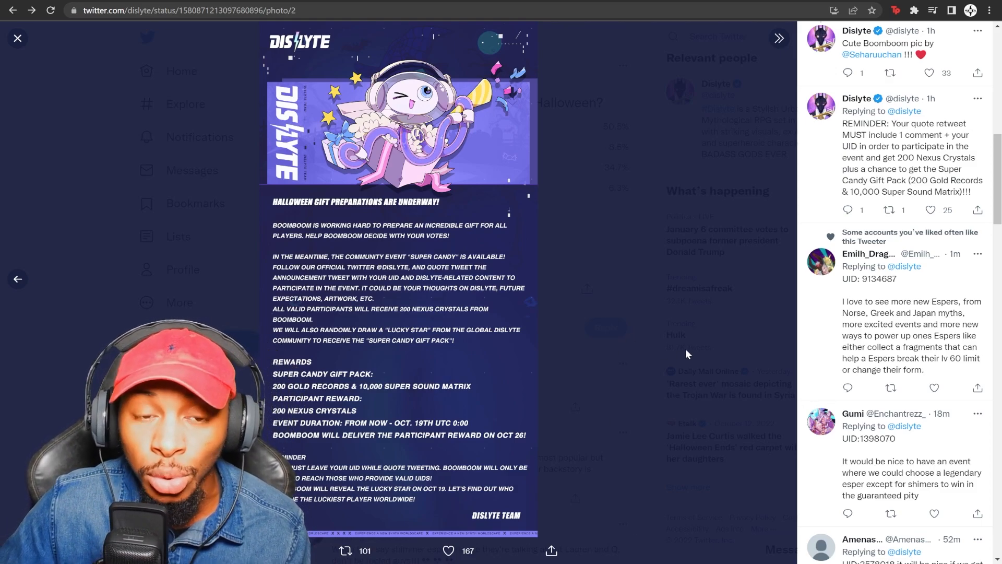
mouse_move(671, 326)
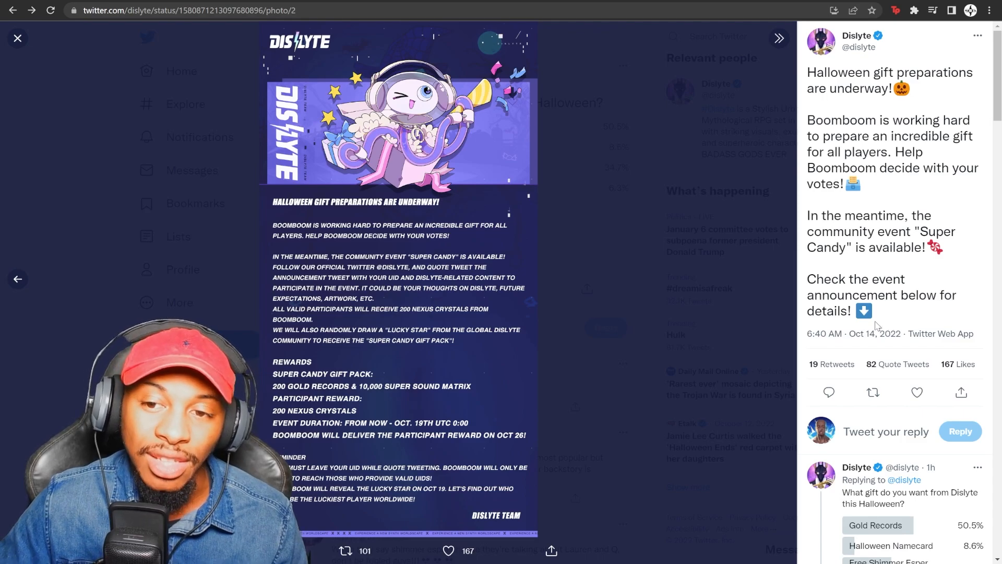
mouse_move(517, 283)
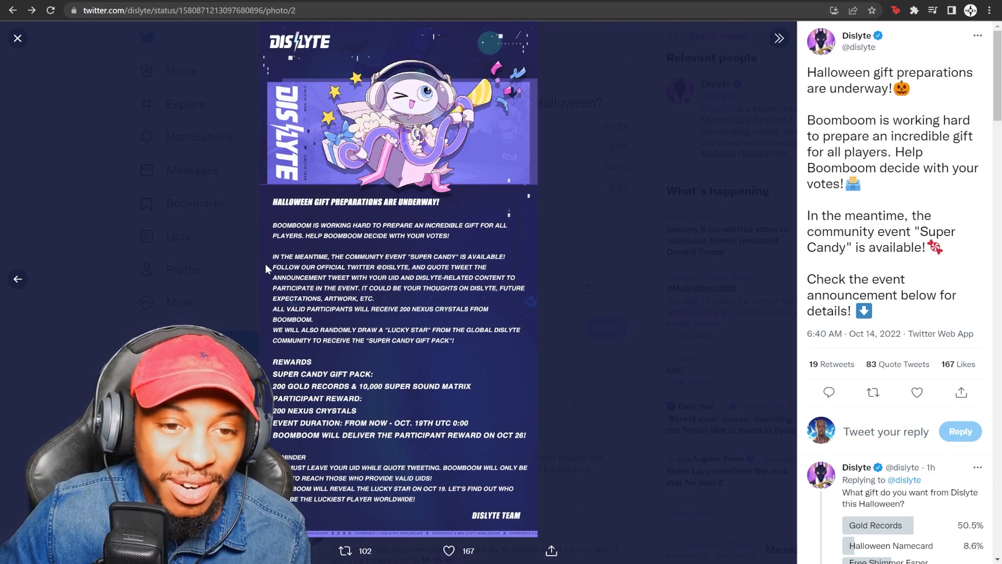
mouse_move(324, 286)
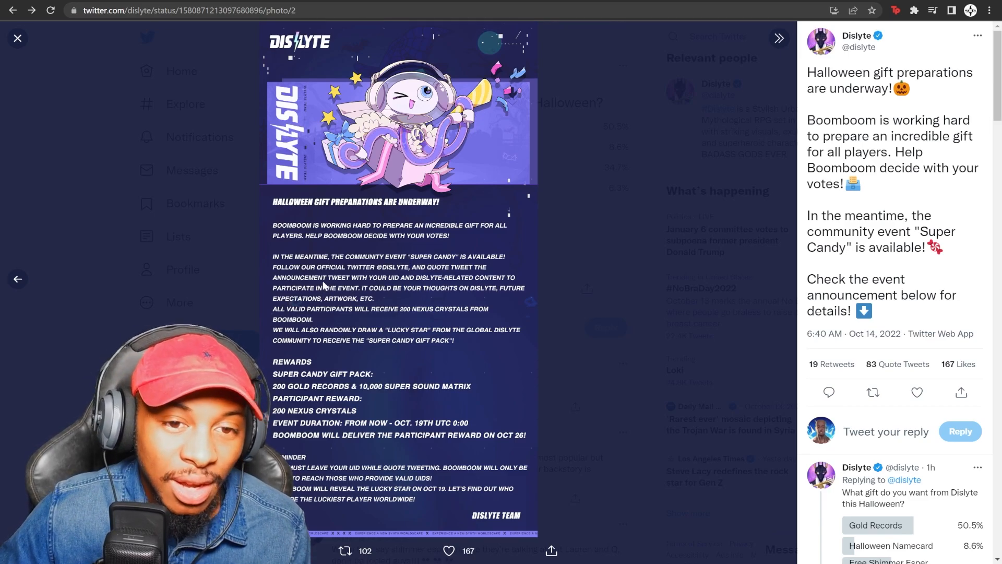
mouse_move(476, 238)
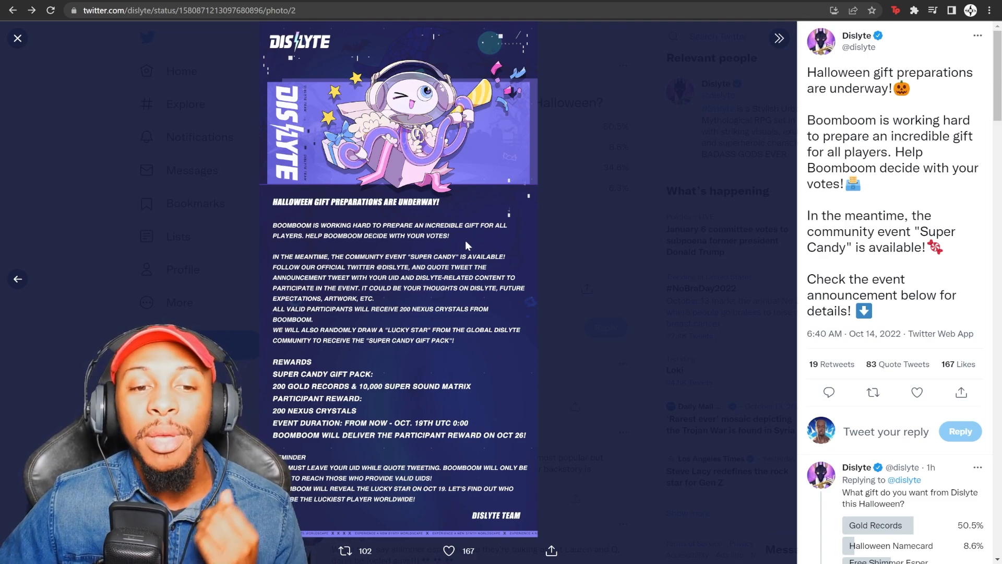
mouse_move(451, 214)
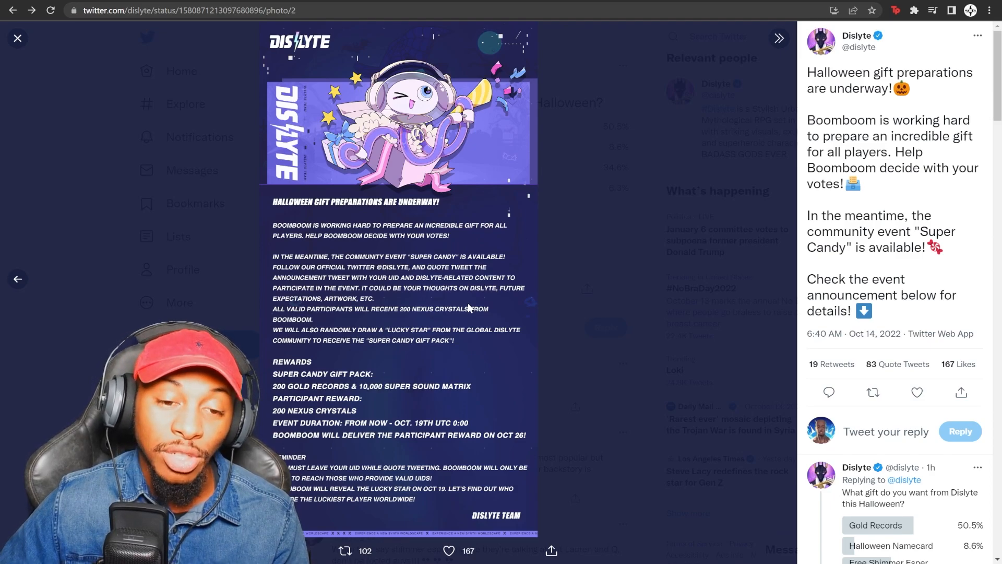
mouse_move(473, 358)
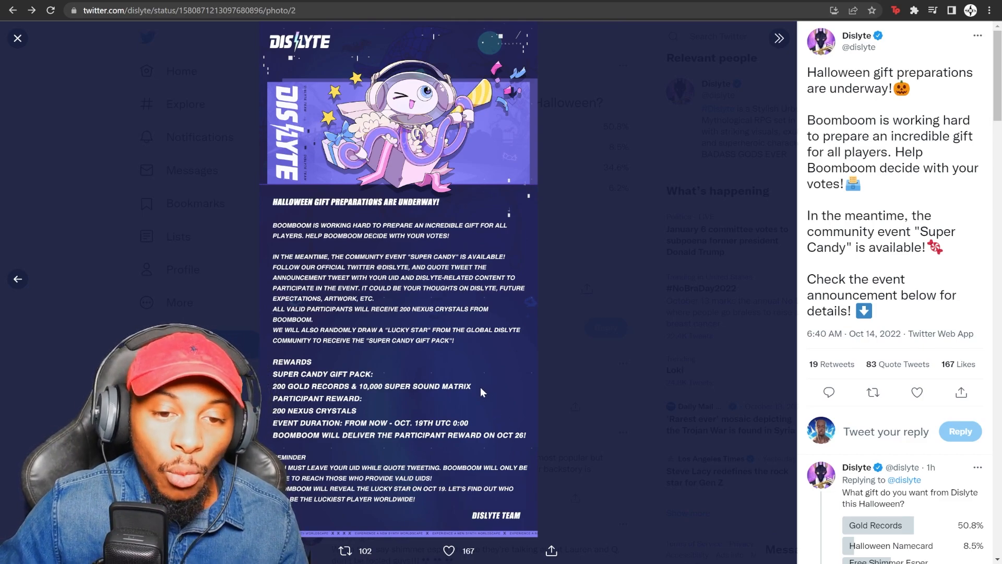
mouse_move(445, 448)
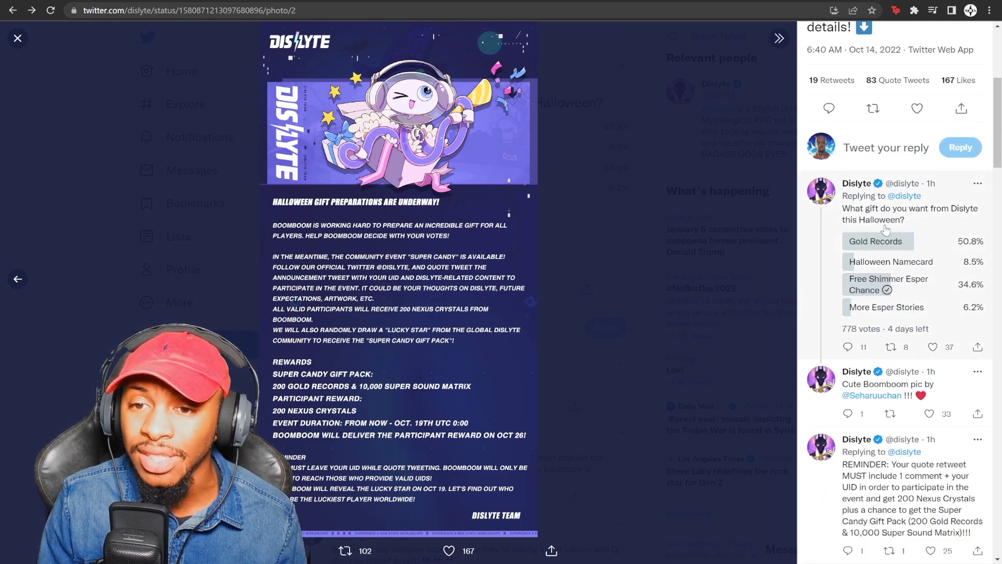
scroll("down", 3)
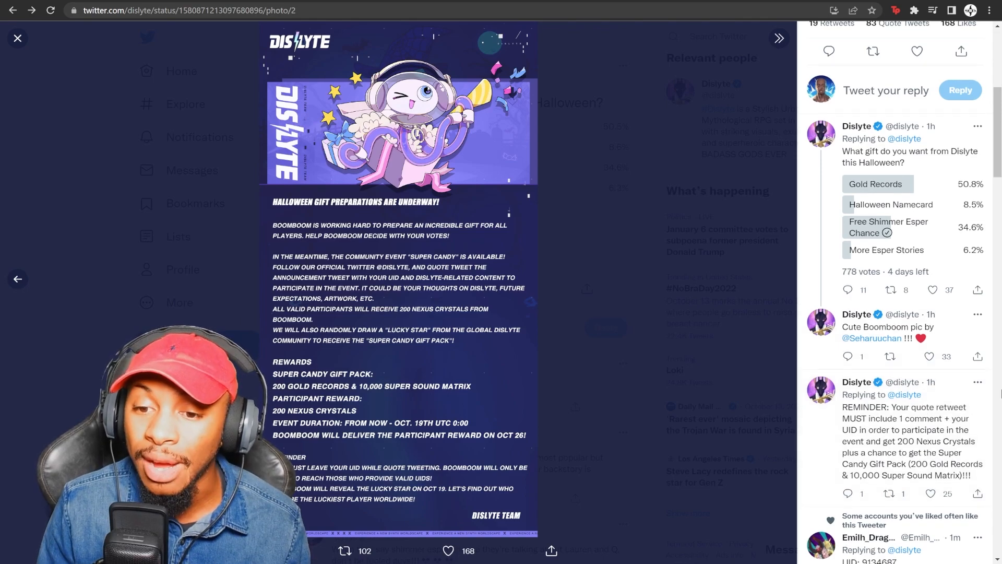
Step: Scroll through the replies to read the community's UID-sharing responses
scroll("down", 3)
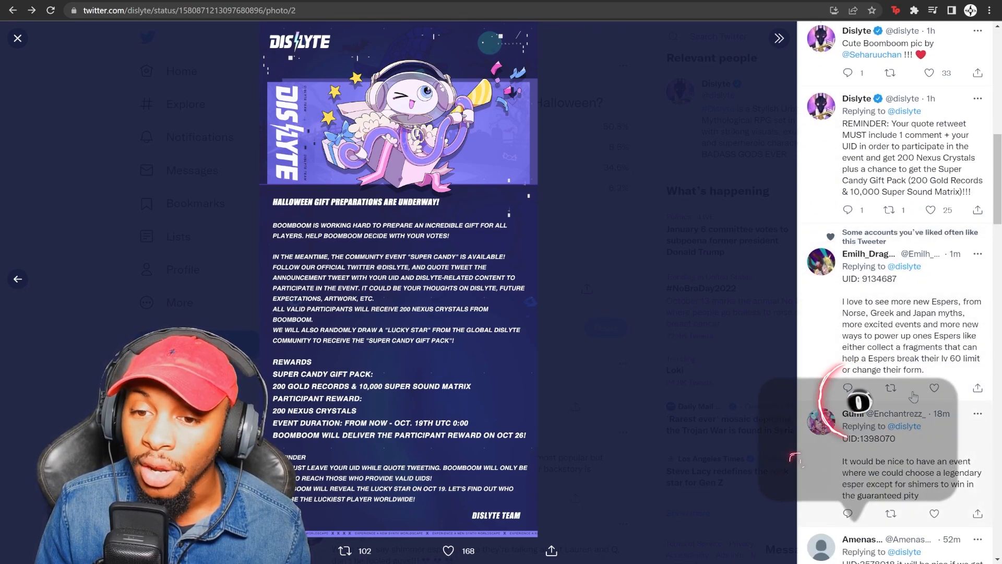
scroll("down", 3)
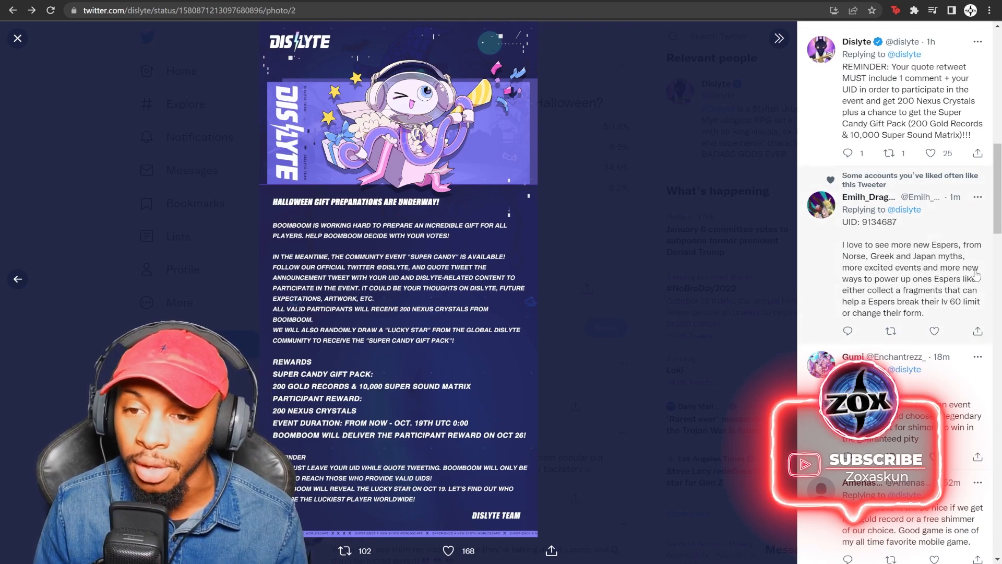
scroll("down", 3)
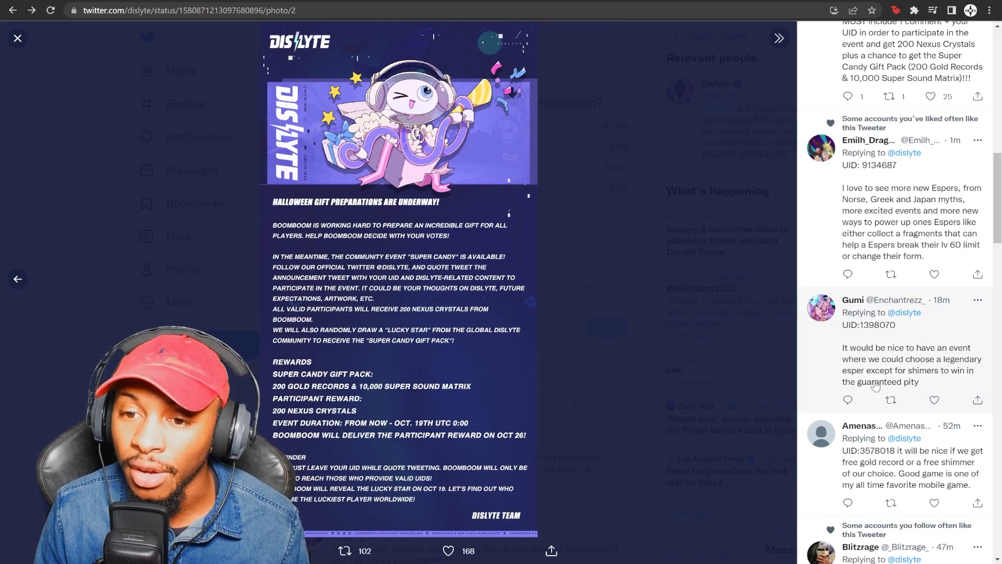
scroll("down", 3)
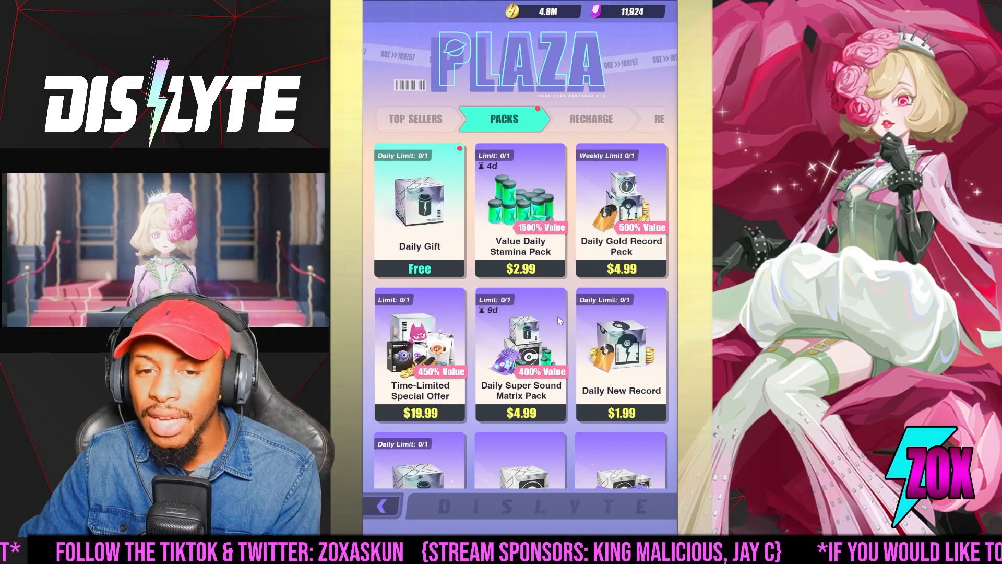
Step: Scroll the Packs list to reveal record packs up to $99.99 and the Legendary Abilimon Pack
scroll("down", 3)
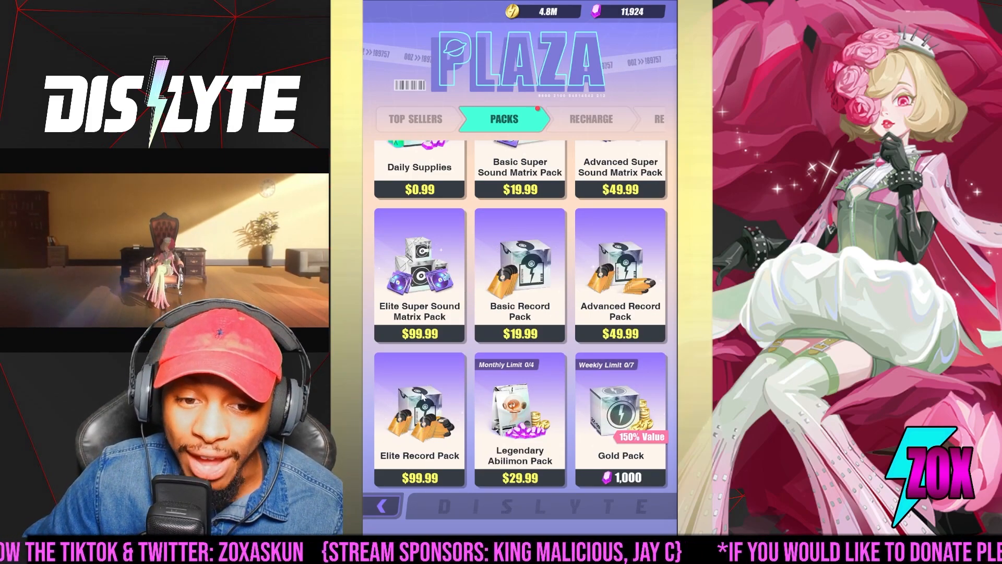
Step: View the Elite Super Sound Matrix Pack details: 1,350 Super Sound Matrix for $99.99
left_click(418, 416)
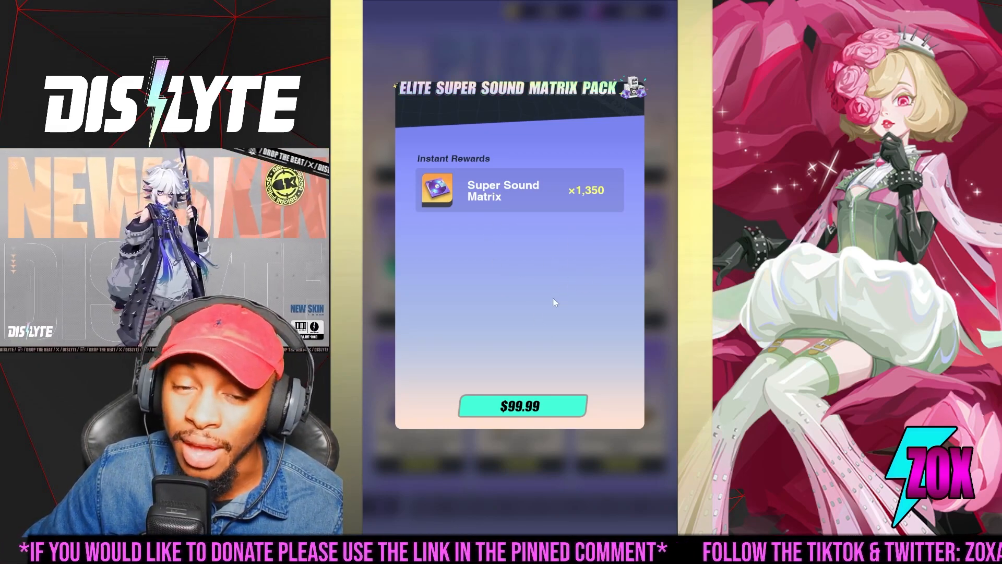
mouse_move(539, 280)
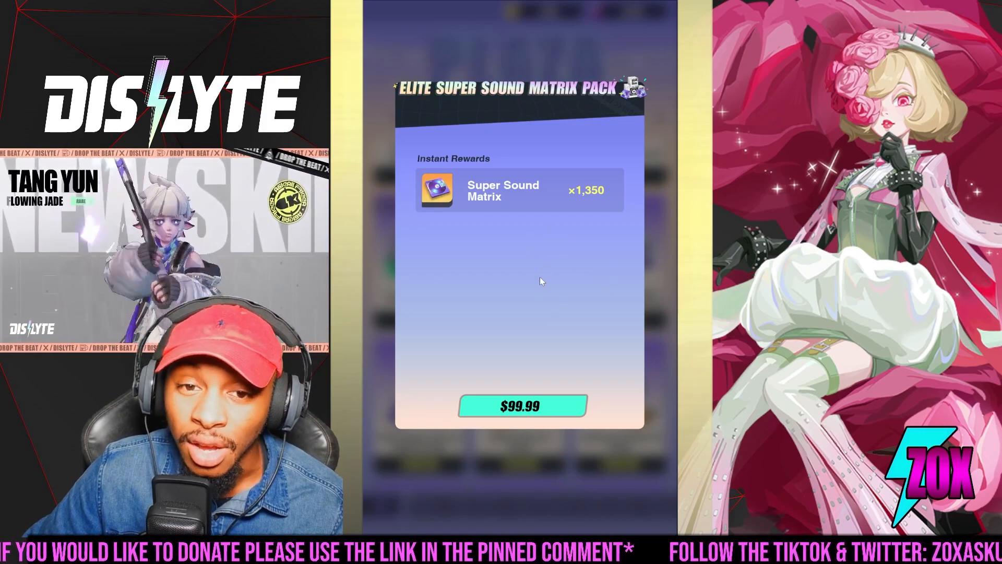